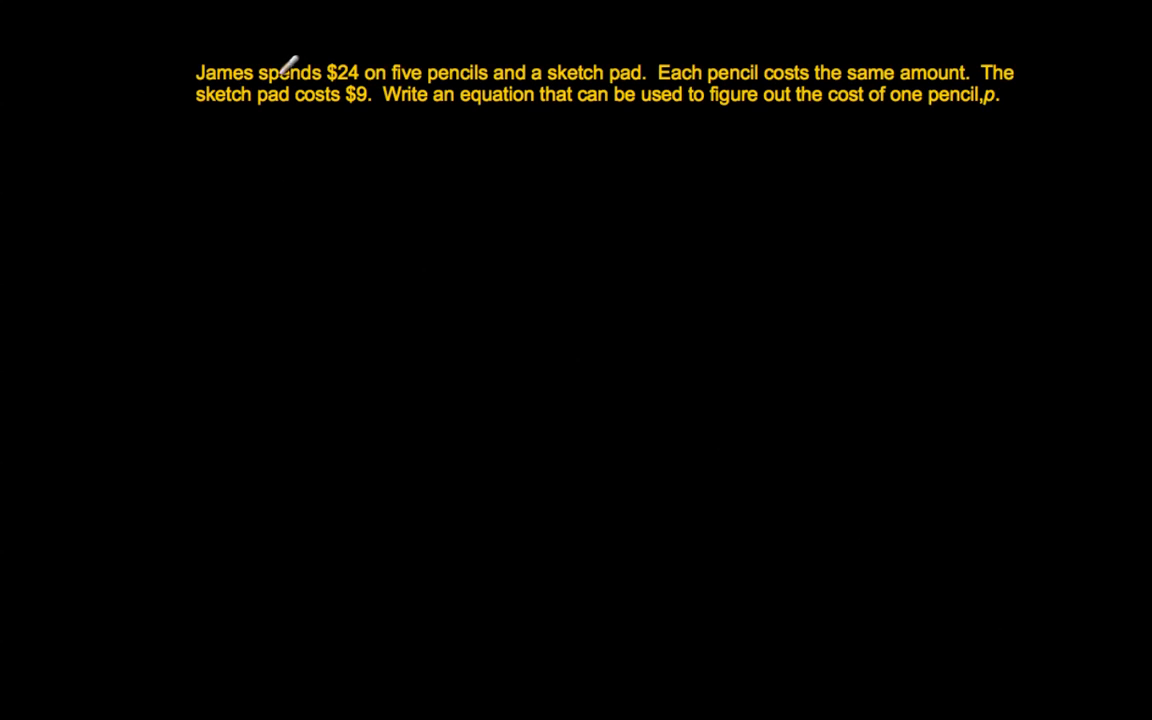
mouse_move(820, 40)
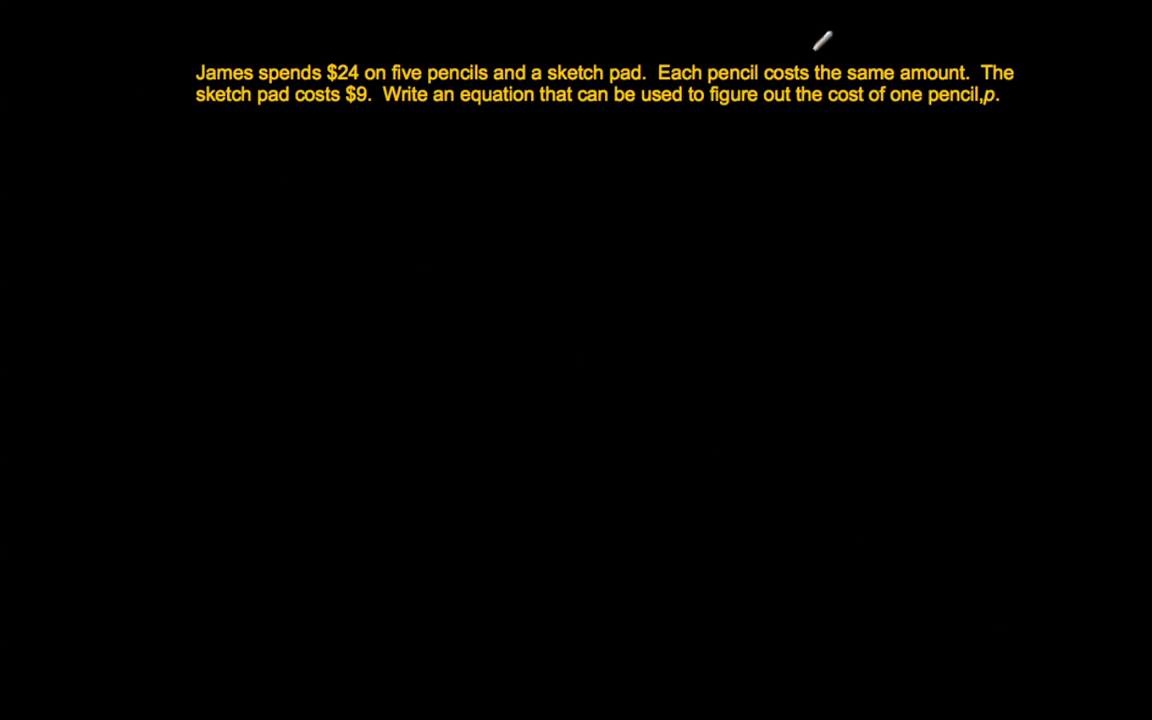
mouse_move(365, 65)
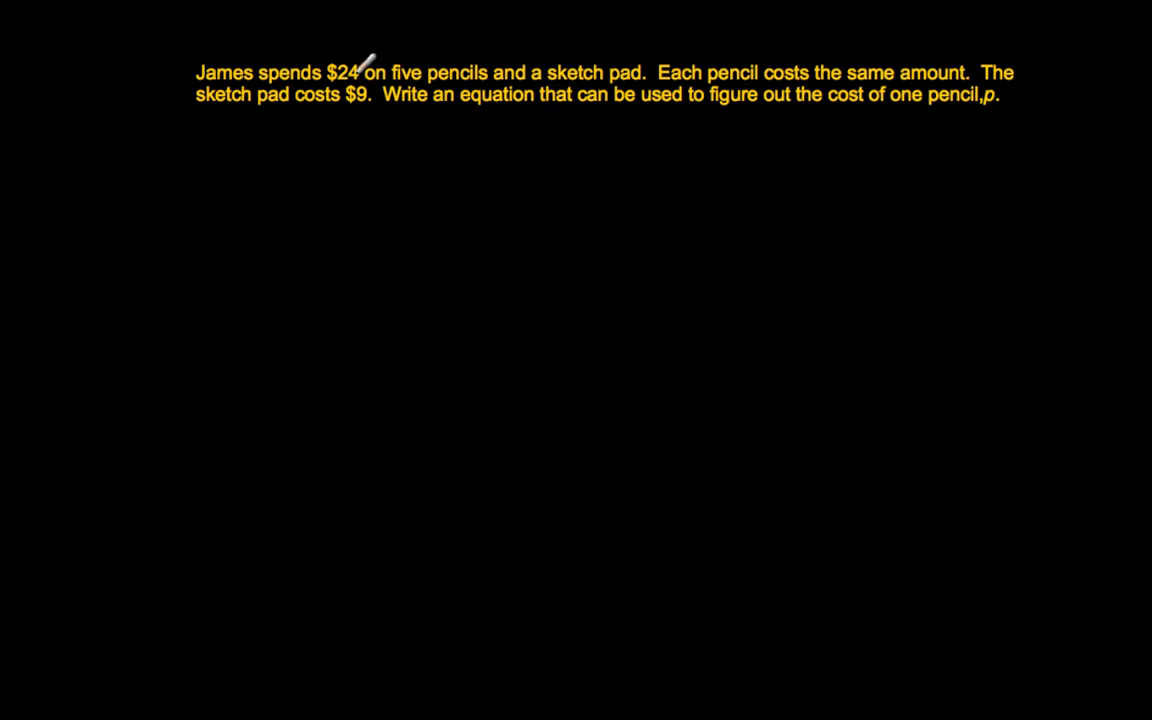
mouse_move(588, 62)
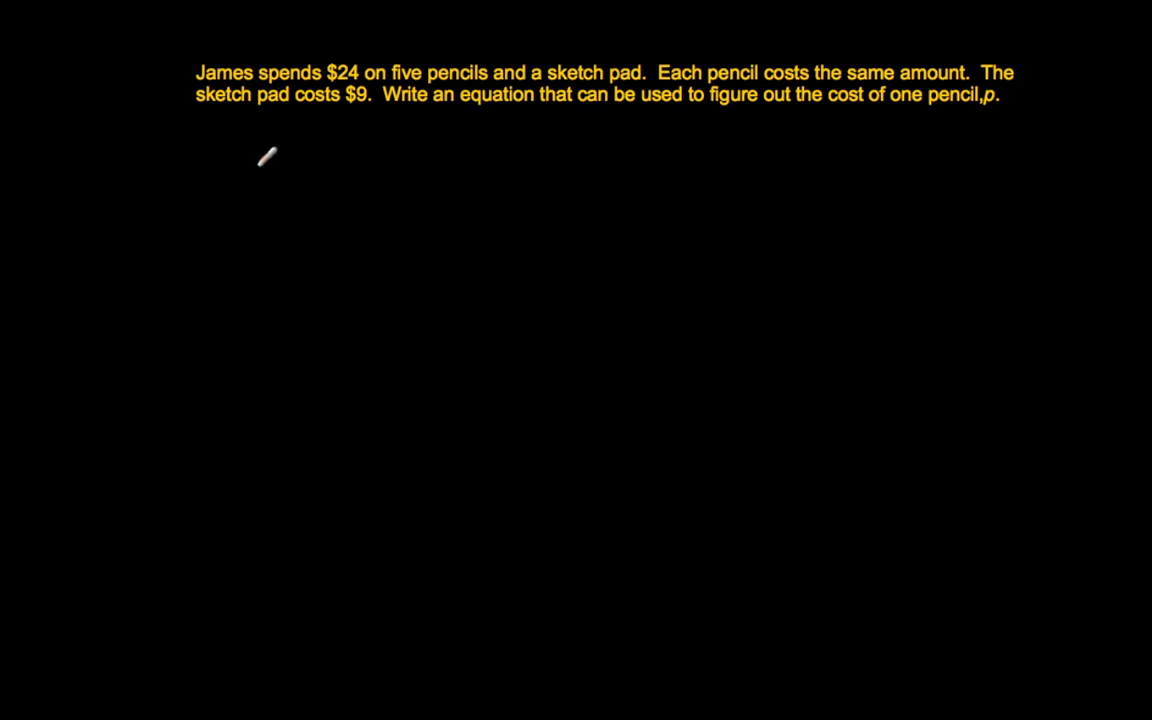
Draw the red brace under the problem, labelled $24 with 5p + sketchpad beneath.
drag(262, 168, 340, 166)
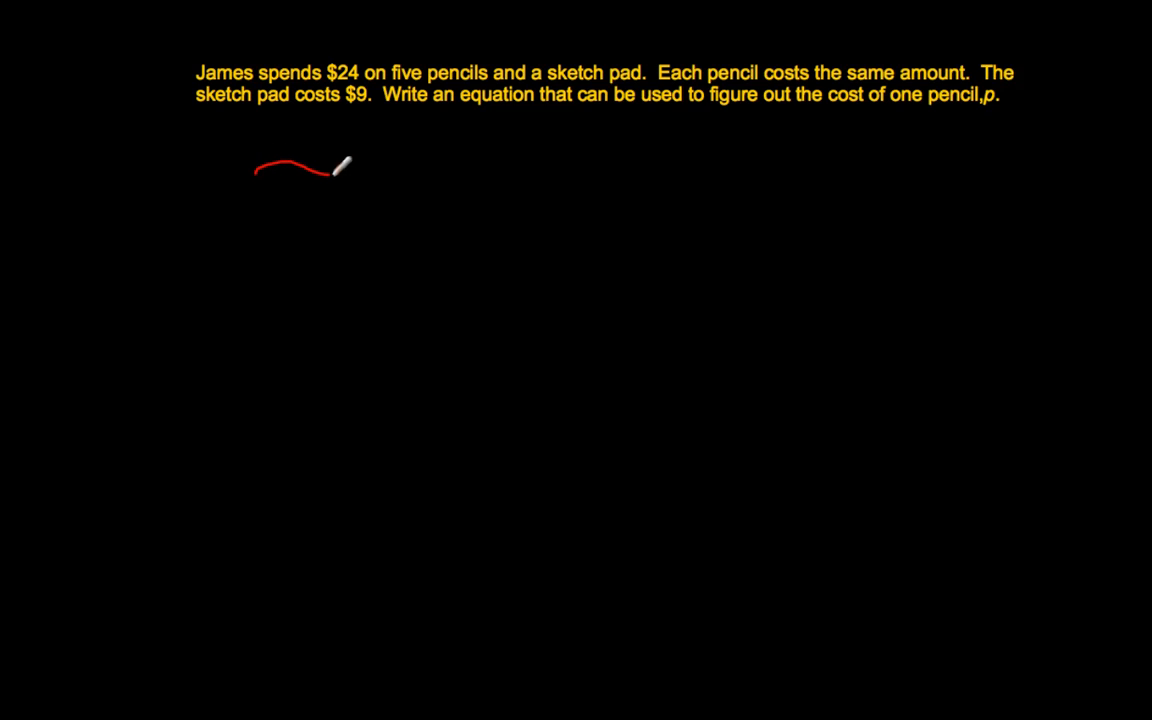
drag(330, 170, 515, 160)
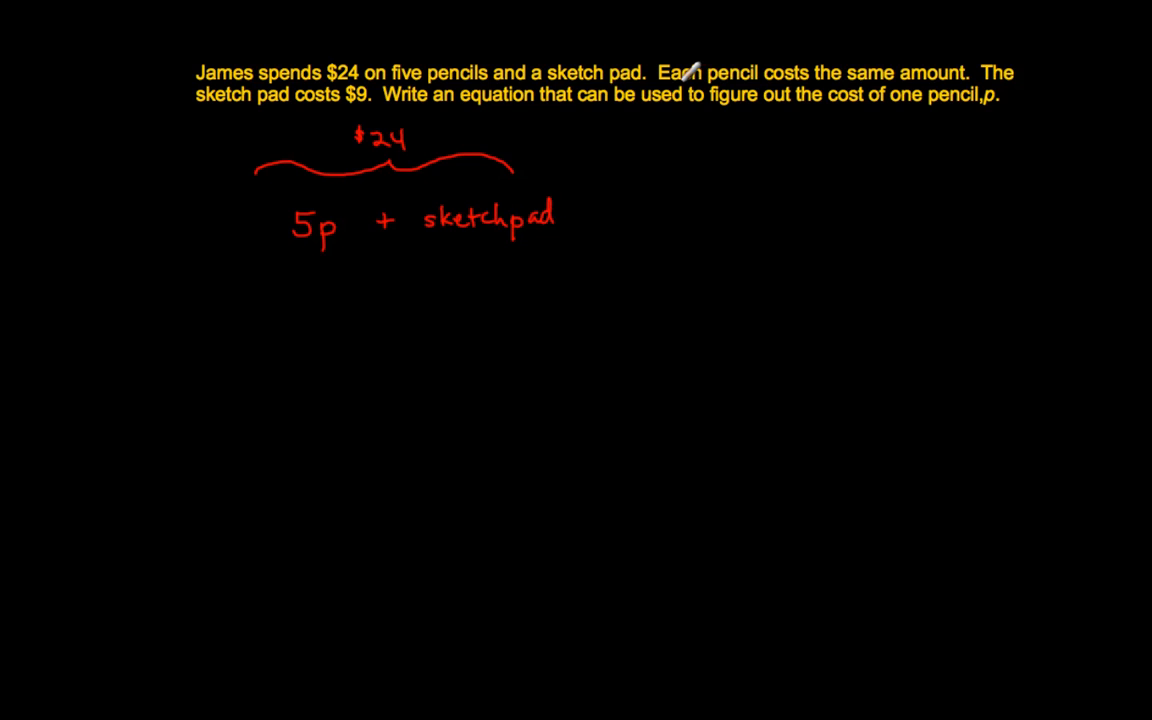
mouse_move(330, 193)
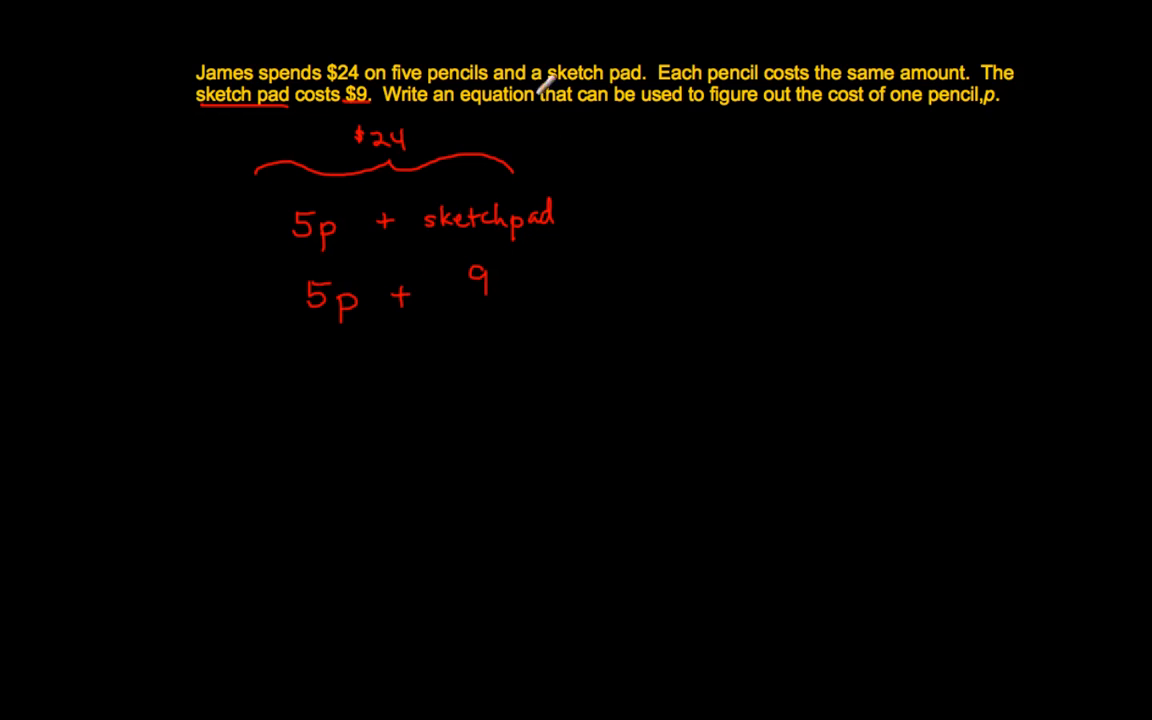
mouse_move(812, 96)
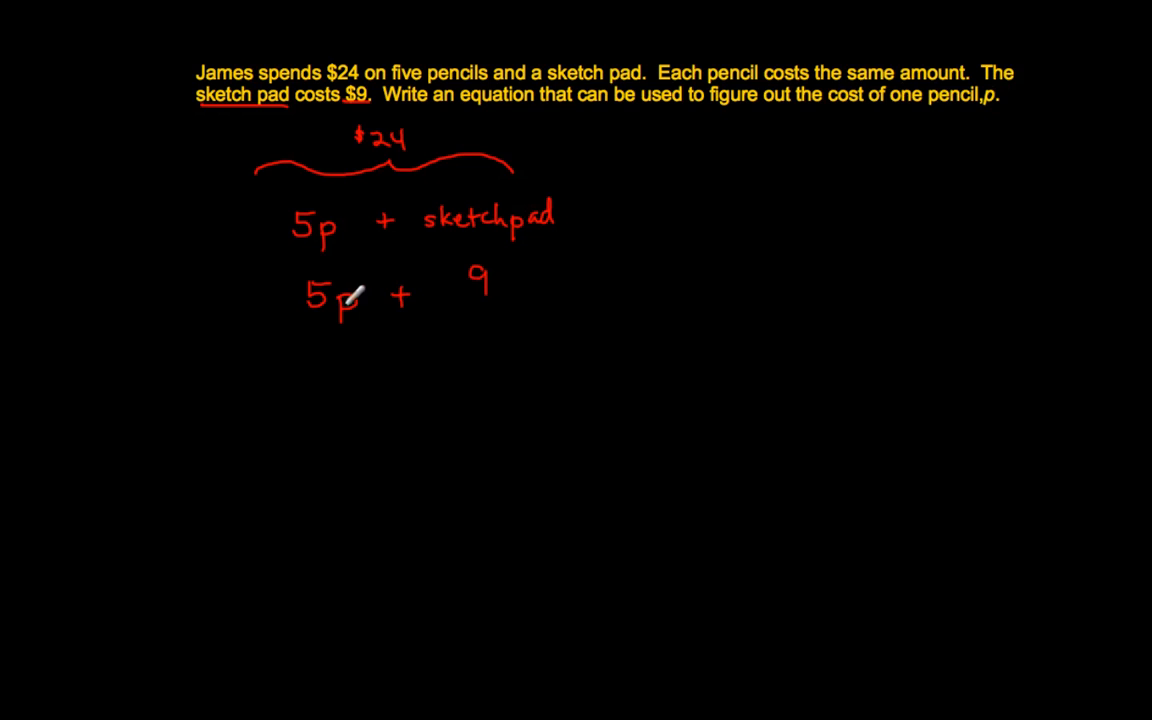
mouse_move(485, 278)
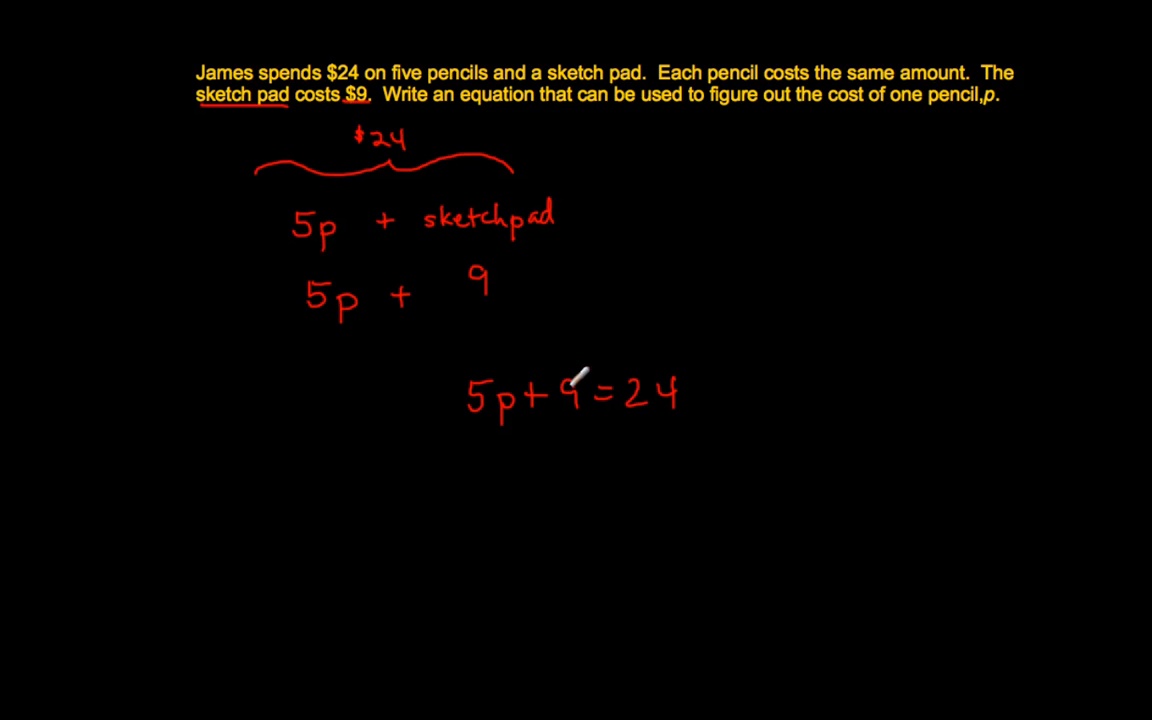
mouse_move(678, 378)
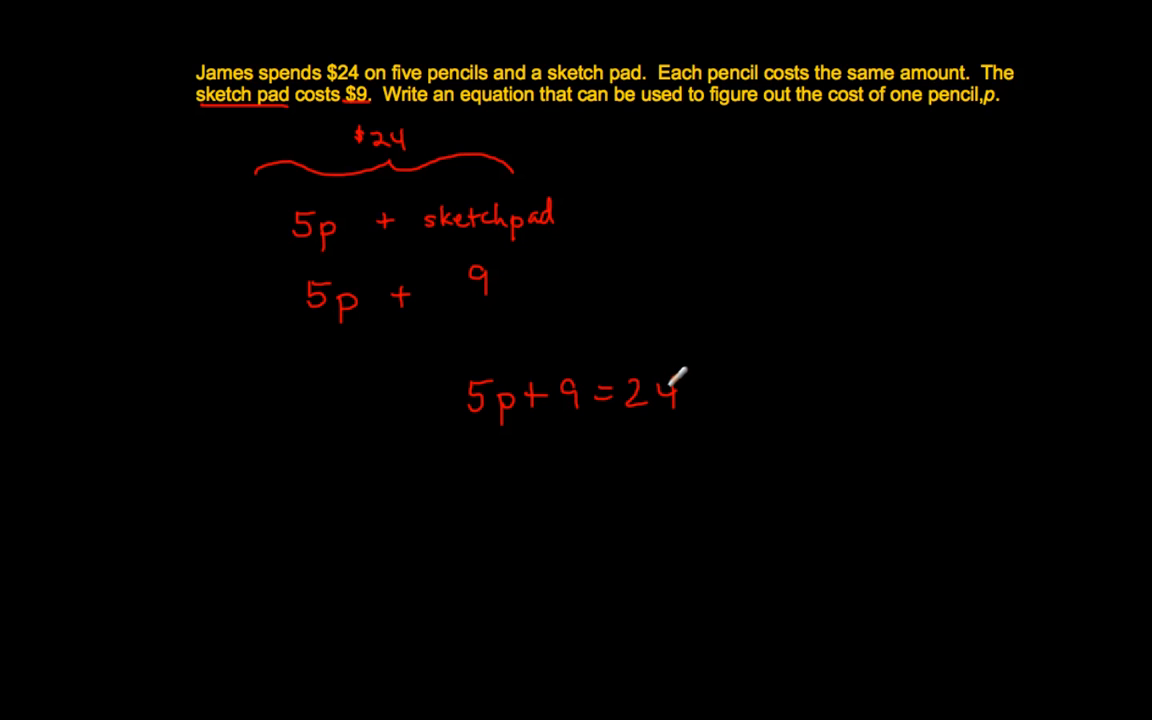
mouse_move(228, 74)
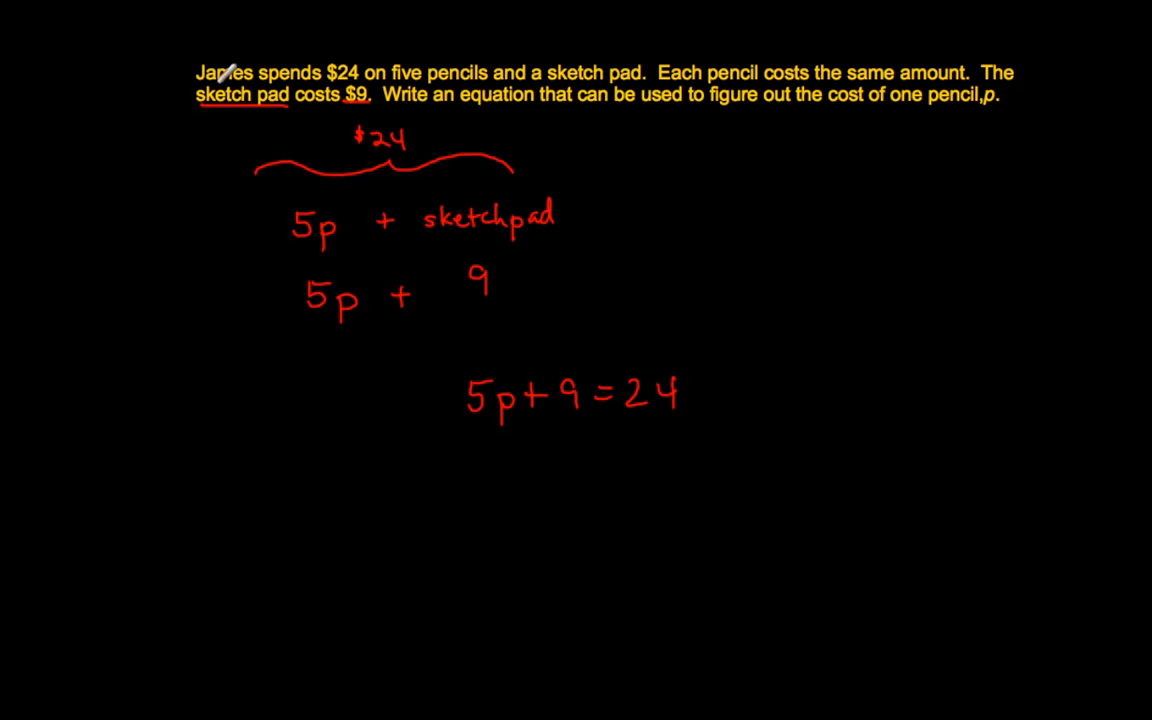